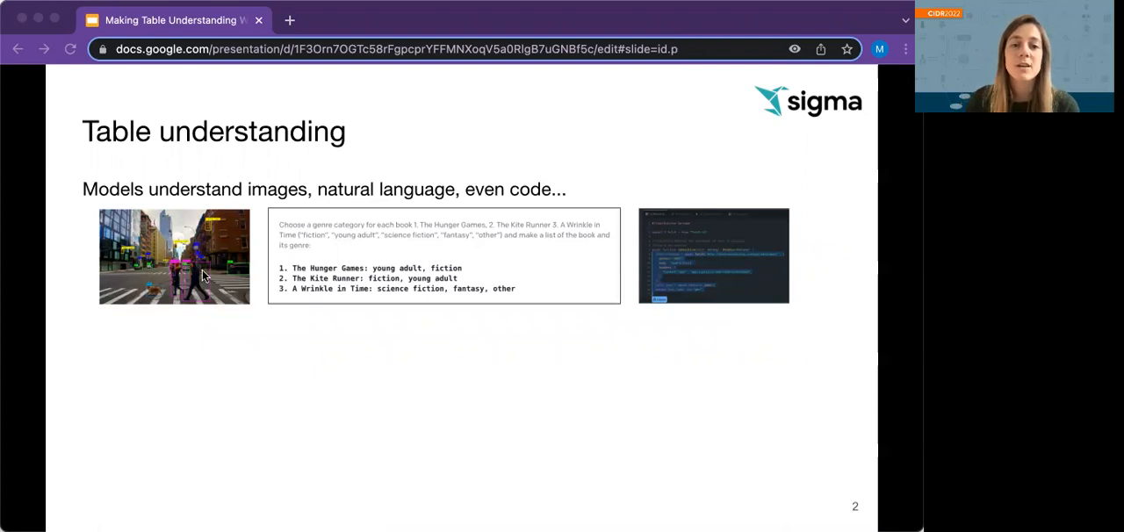
mouse_move(669, 312)
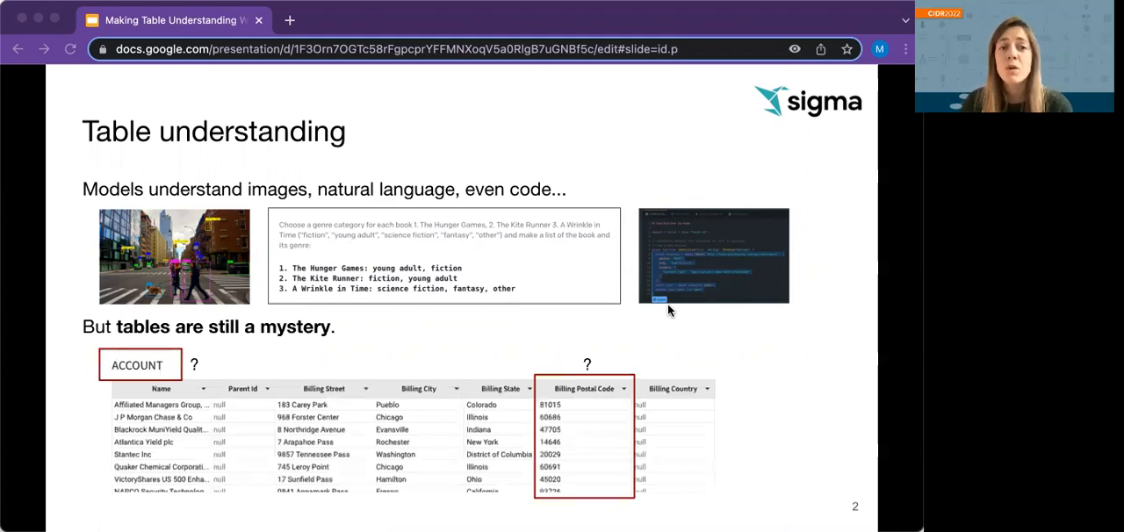
mouse_move(639, 305)
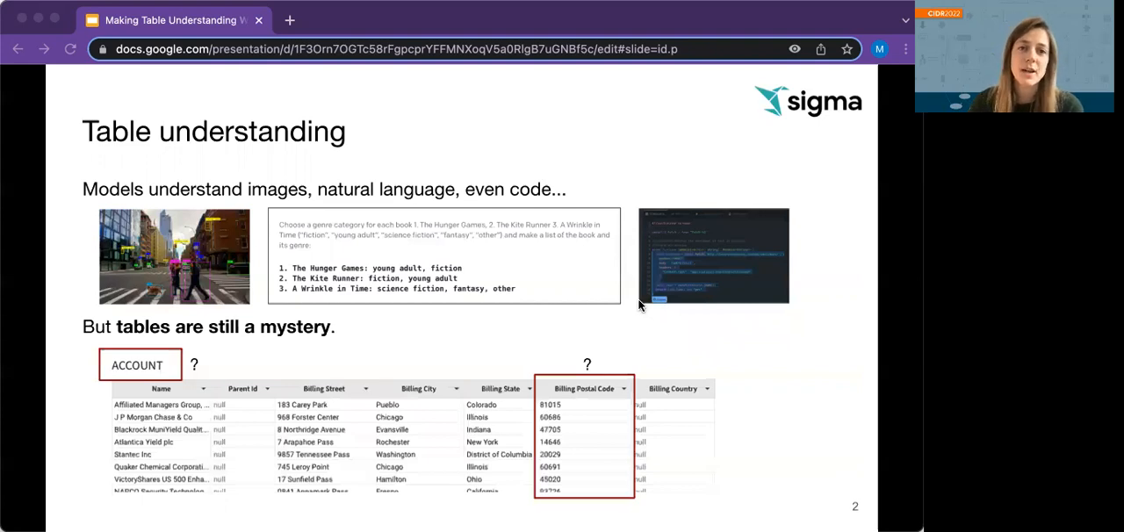
mouse_move(627, 414)
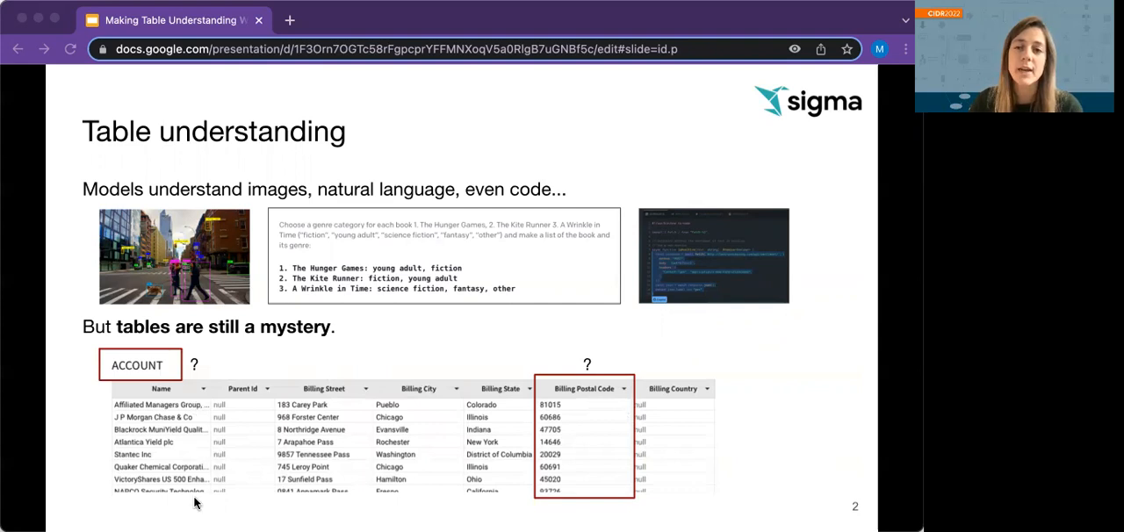
mouse_move(283, 368)
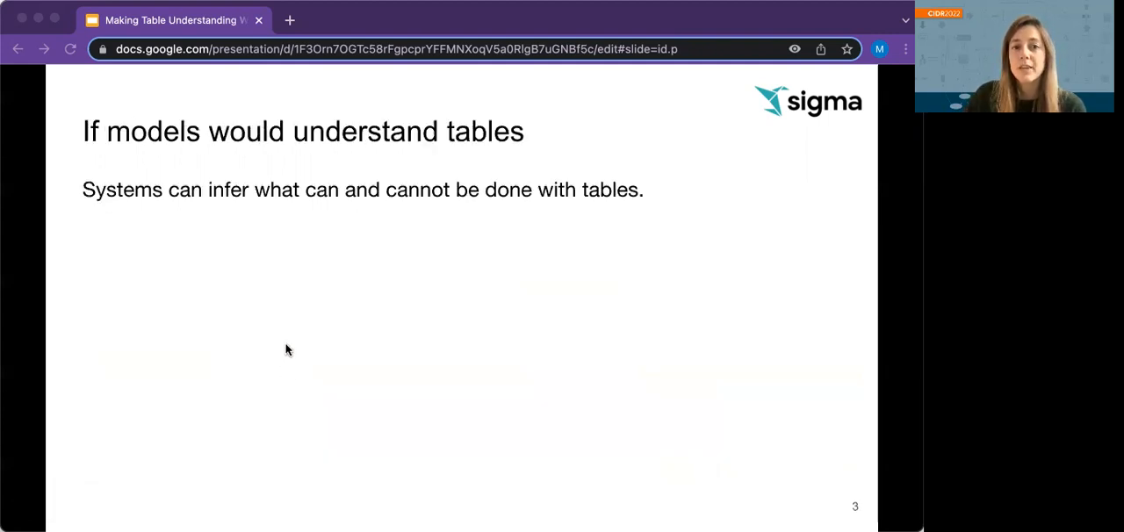
mouse_move(292, 349)
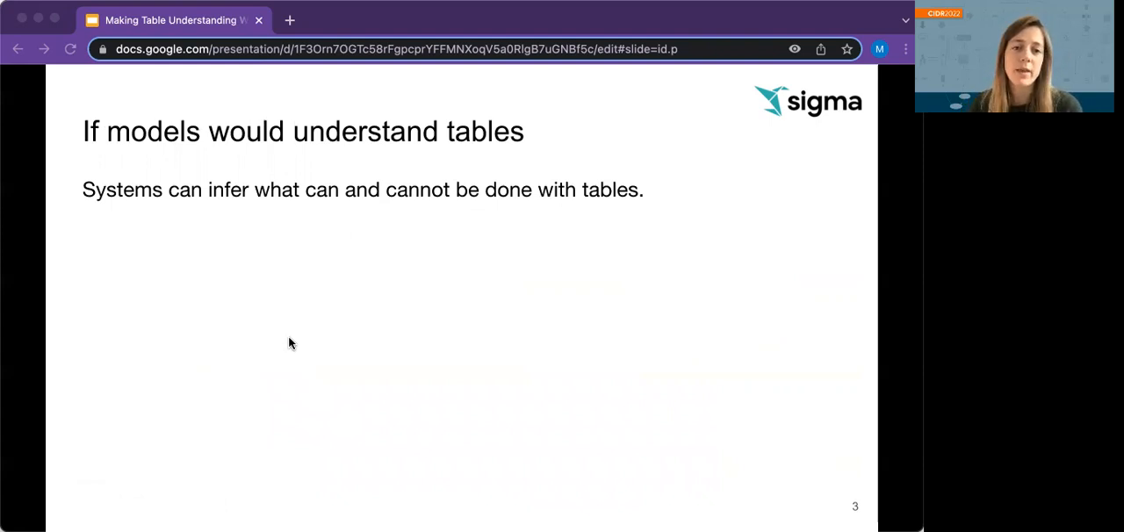
mouse_move(298, 337)
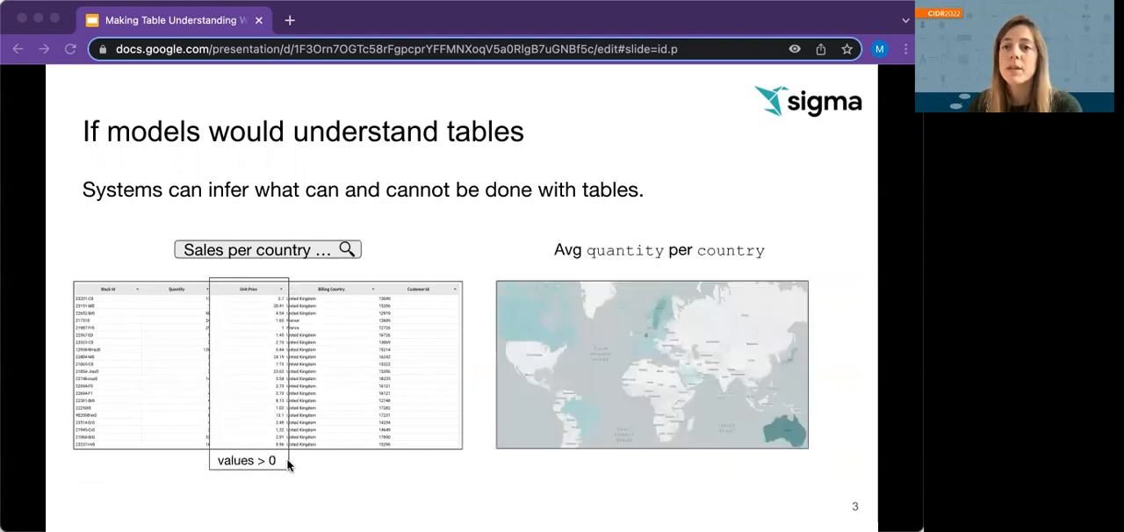
mouse_move(651, 256)
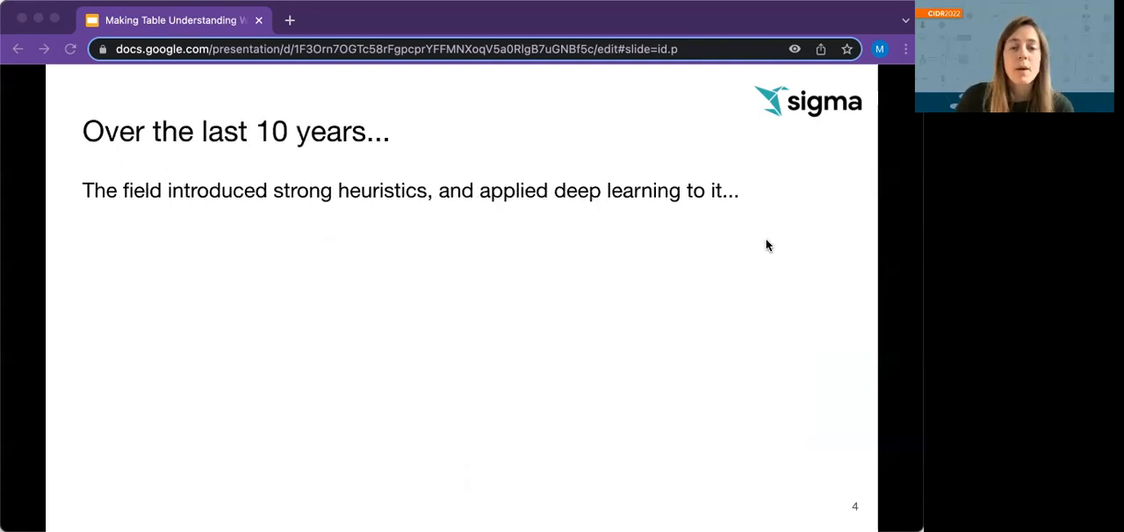
mouse_move(786, 231)
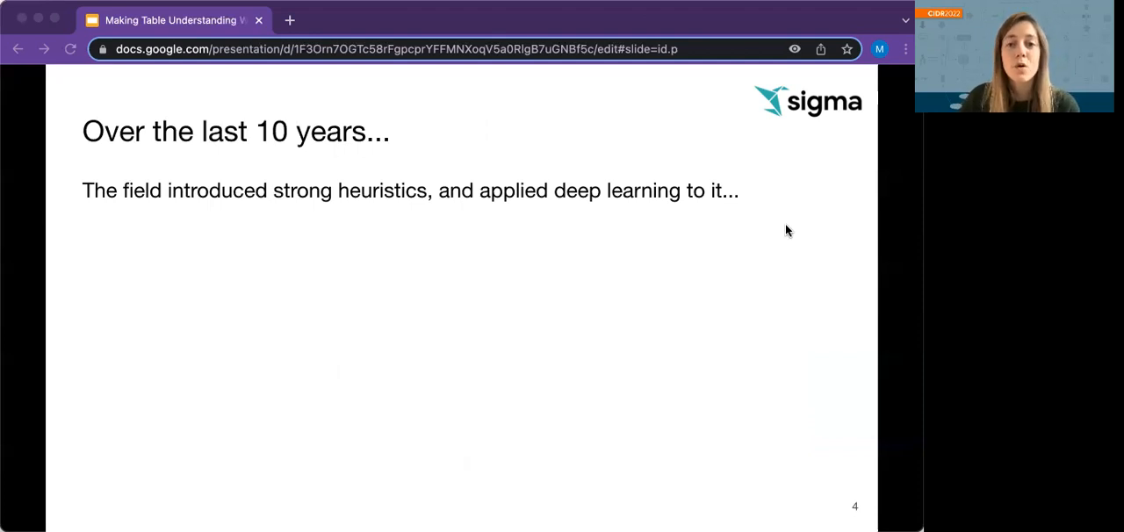
mouse_move(676, 279)
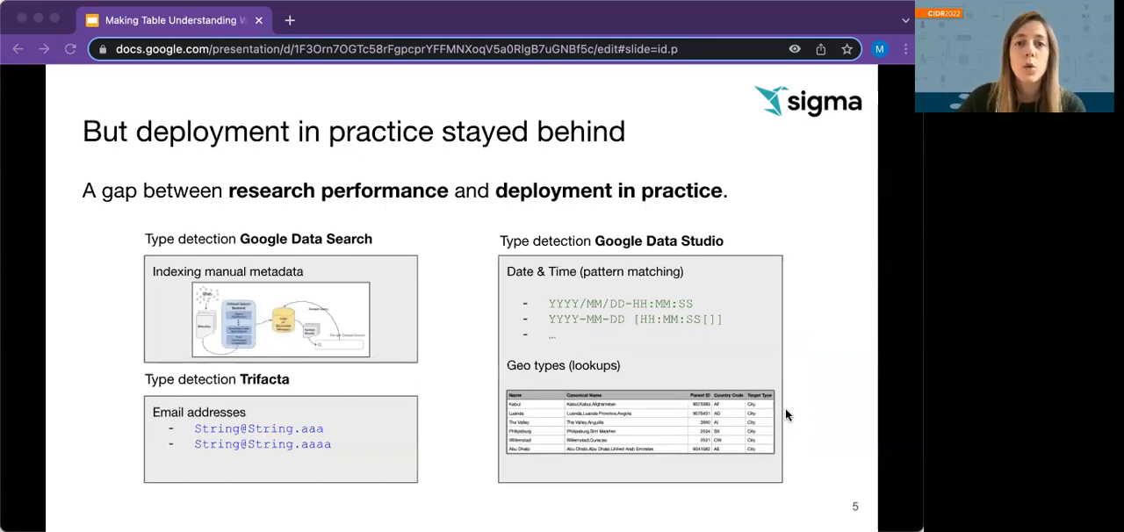
mouse_move(341, 342)
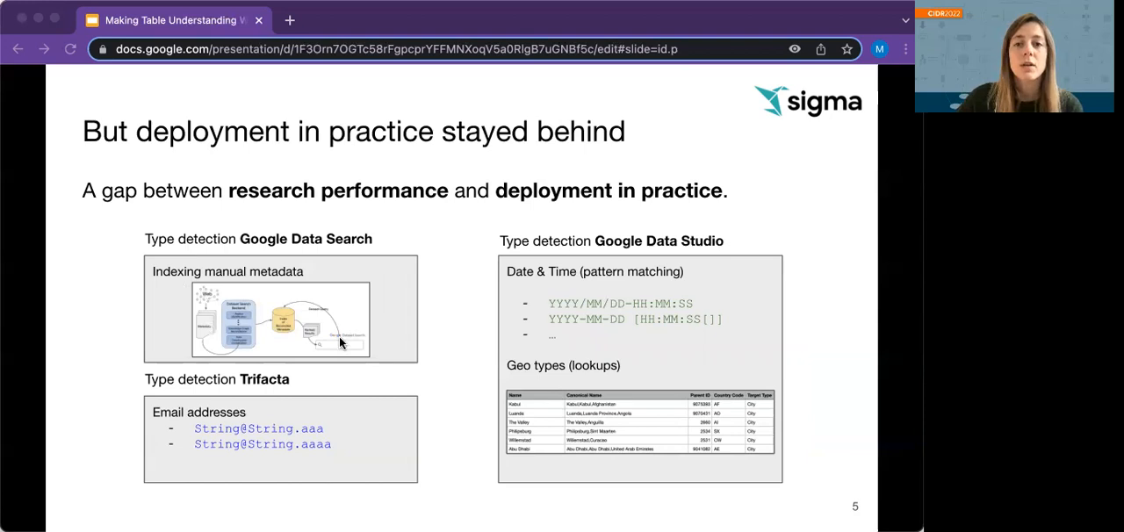
mouse_move(210, 402)
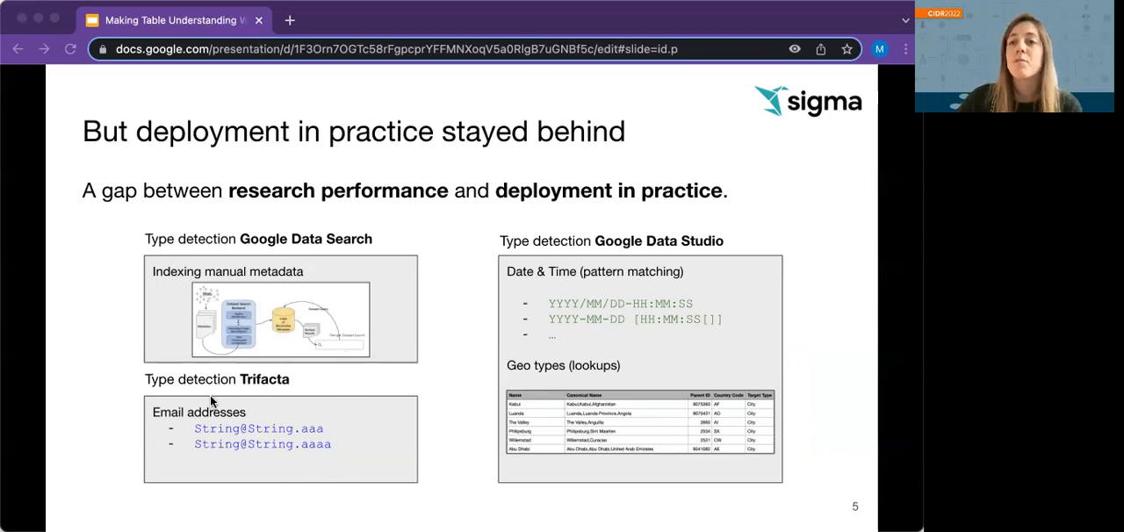
mouse_move(335, 279)
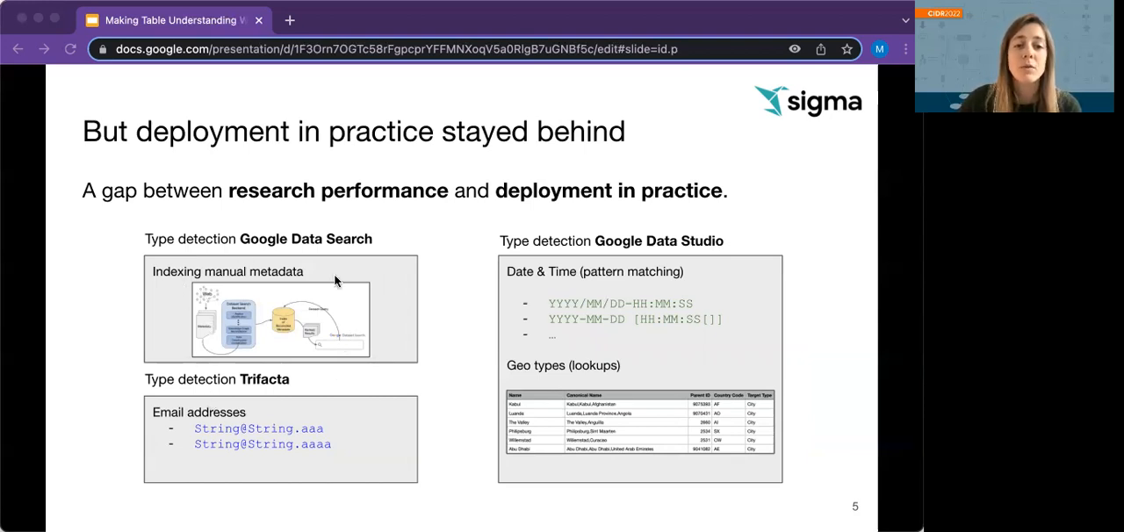
mouse_move(202, 403)
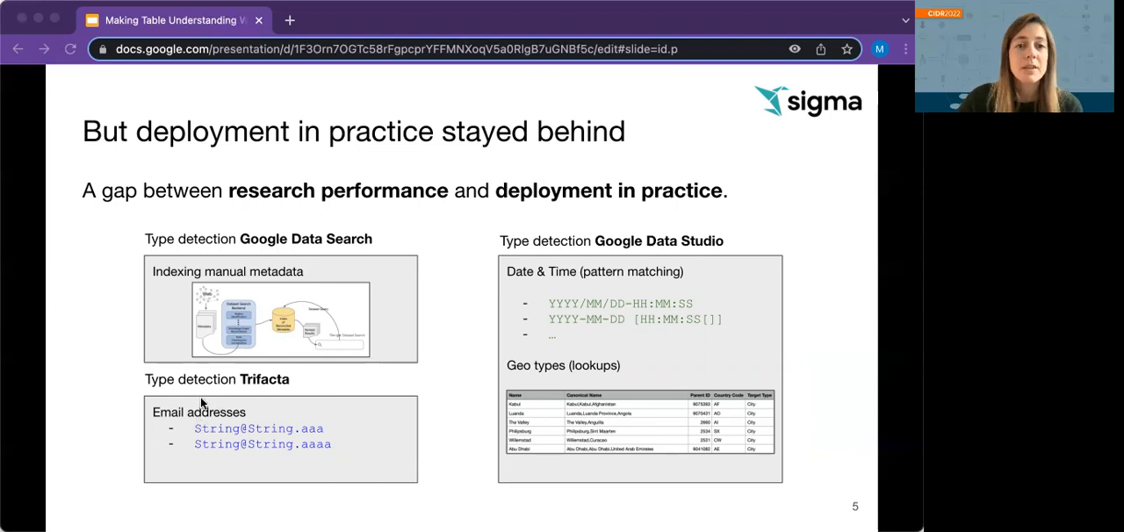
mouse_move(684, 390)
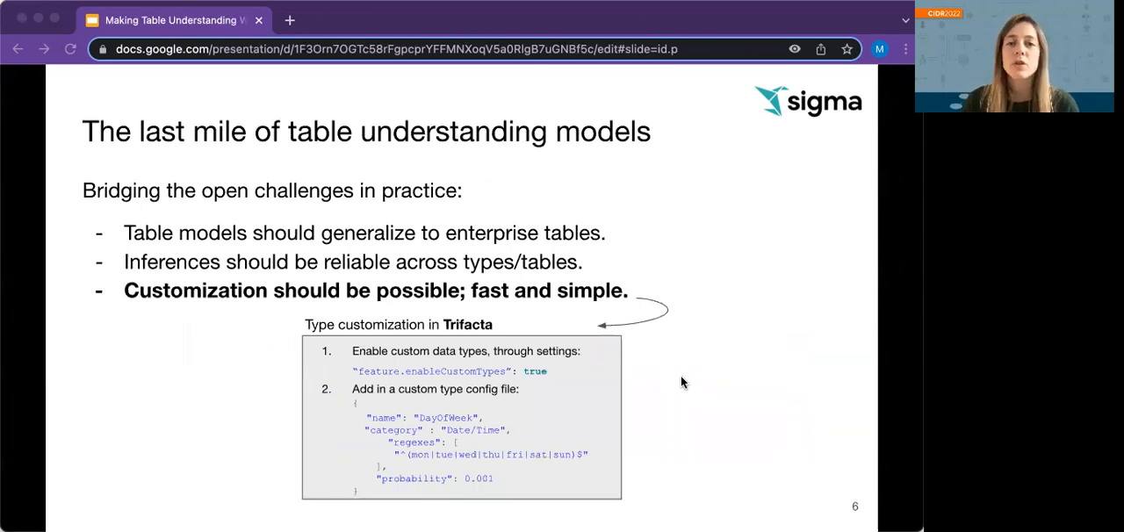
mouse_move(688, 347)
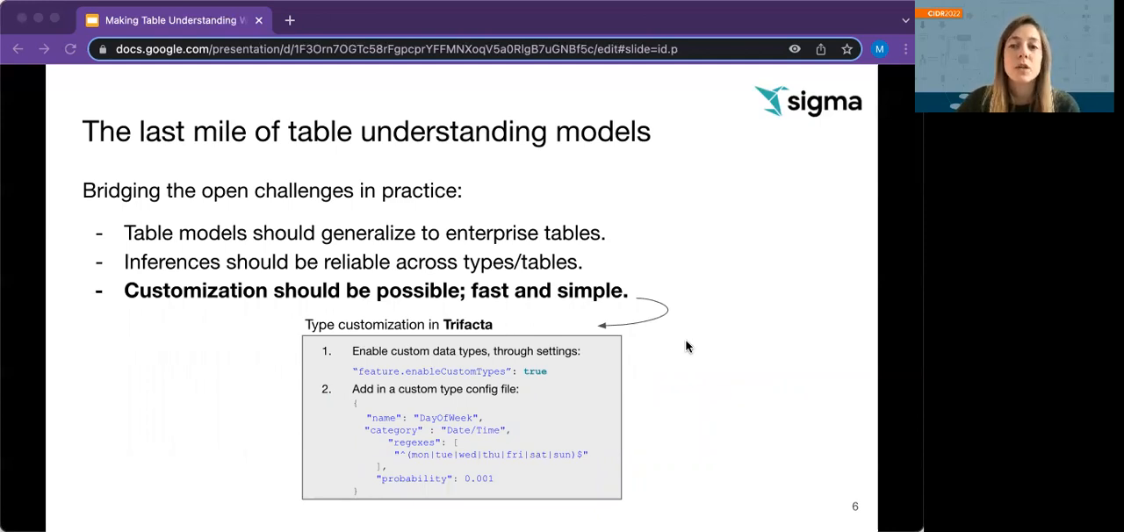
mouse_move(689, 341)
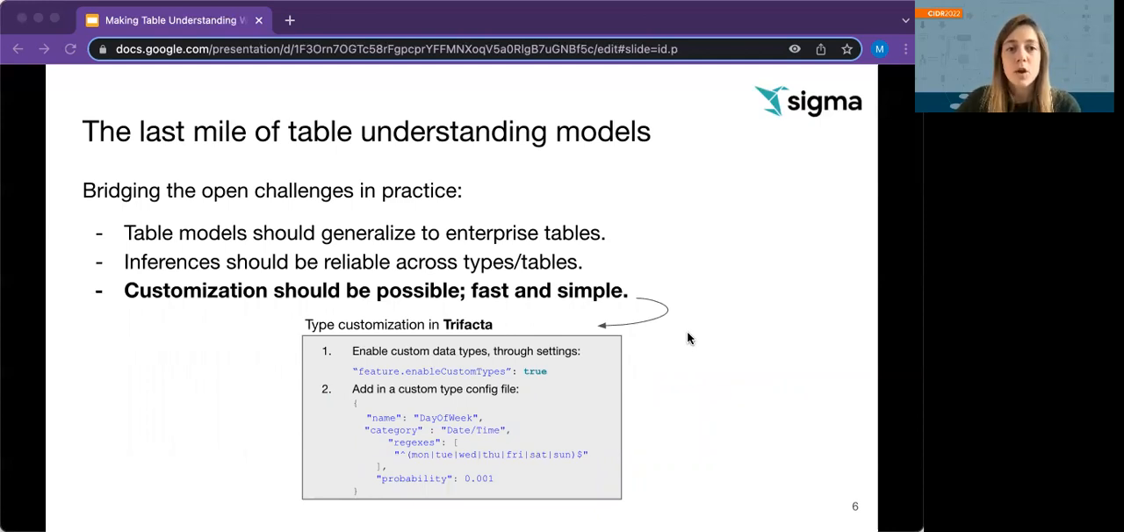
mouse_move(536, 217)
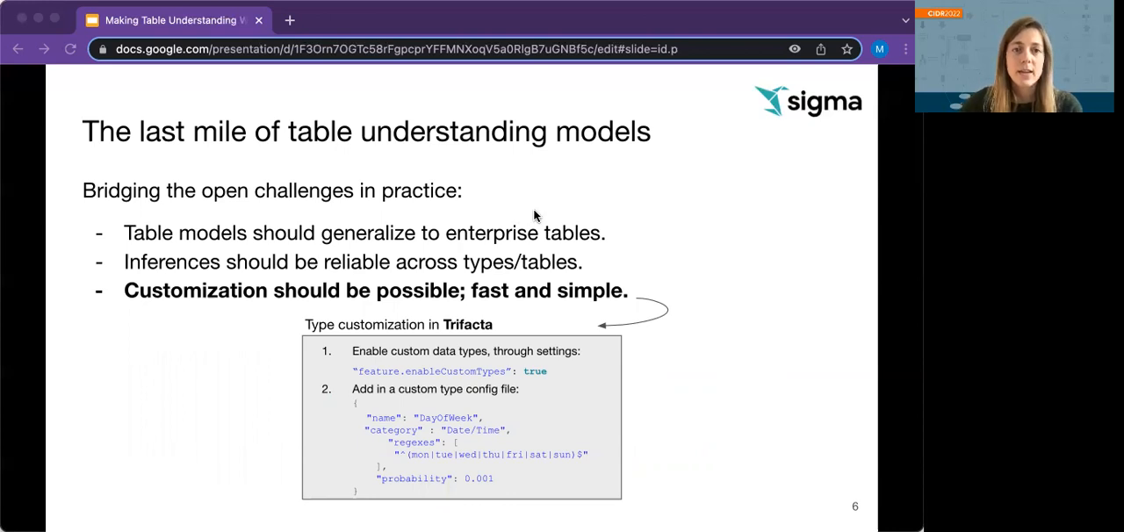
mouse_move(604, 208)
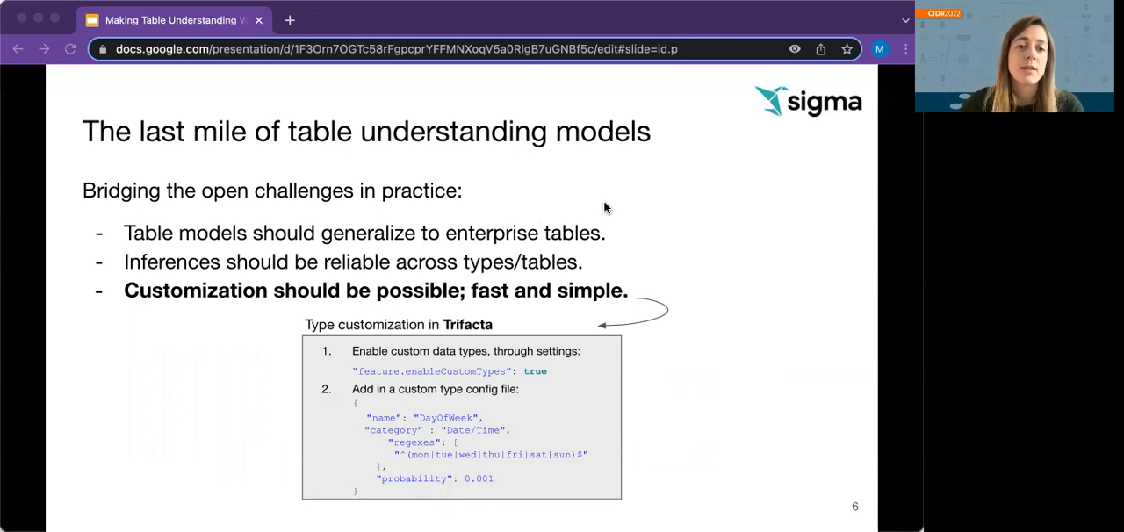
mouse_move(594, 279)
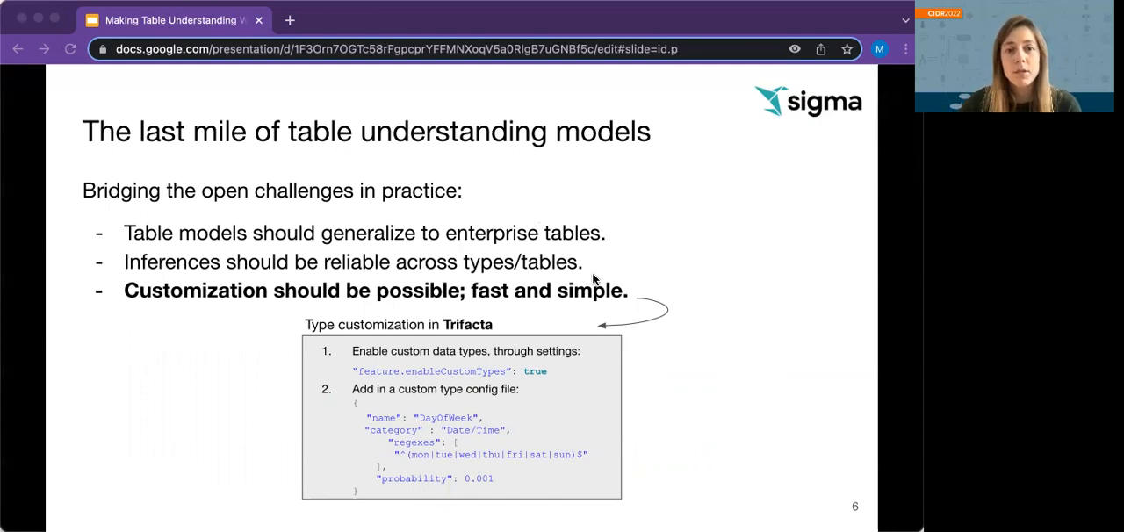
mouse_move(605, 267)
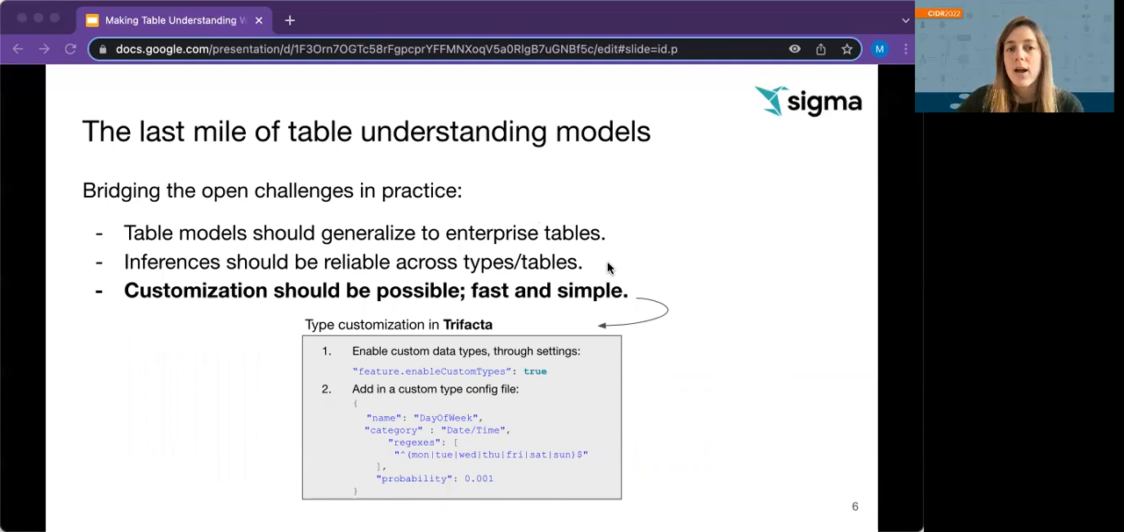
mouse_move(649, 306)
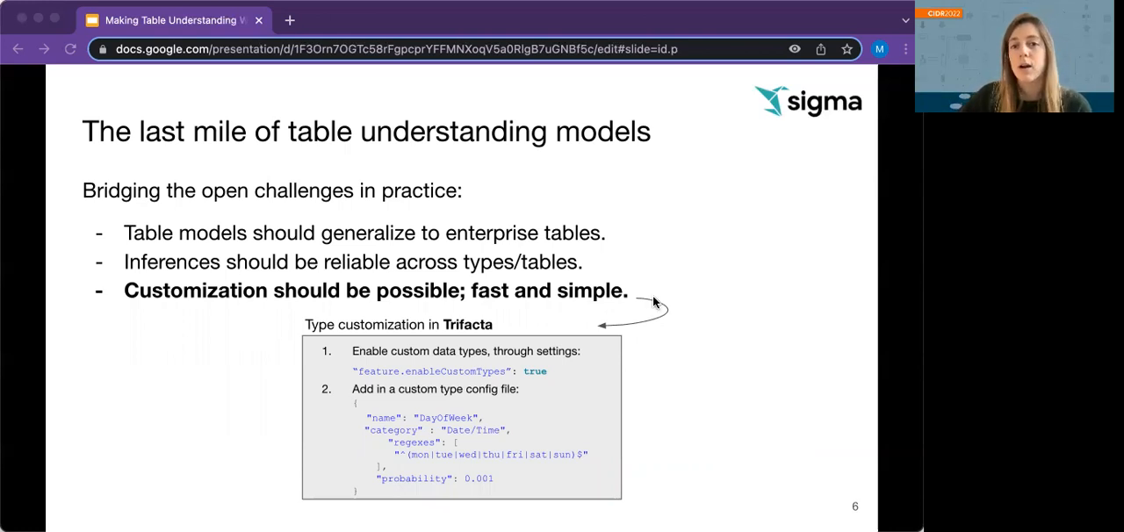
mouse_move(529, 430)
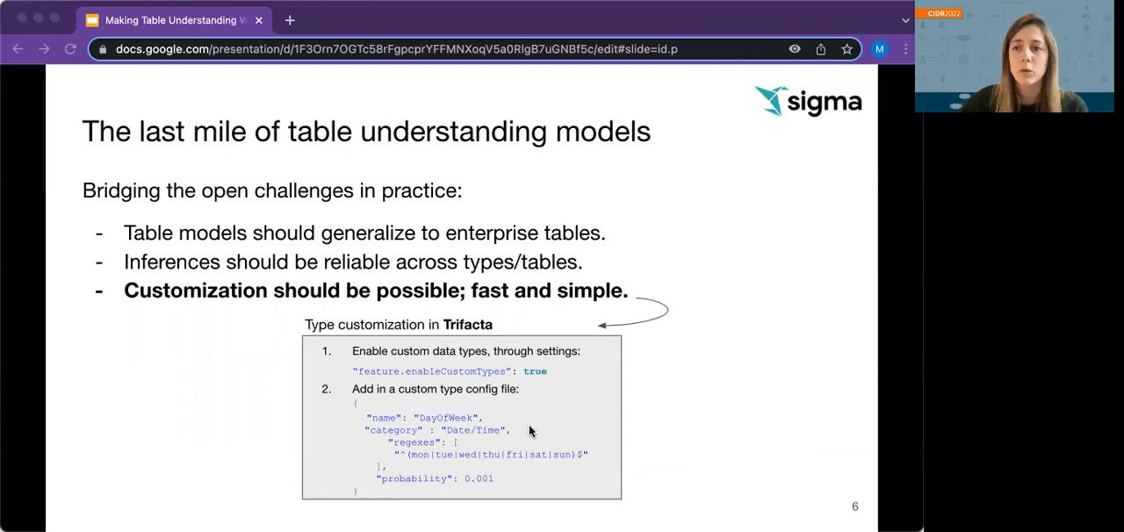
Advance from slide 6 to slide 7, 'SigmaTyper'
key("right")
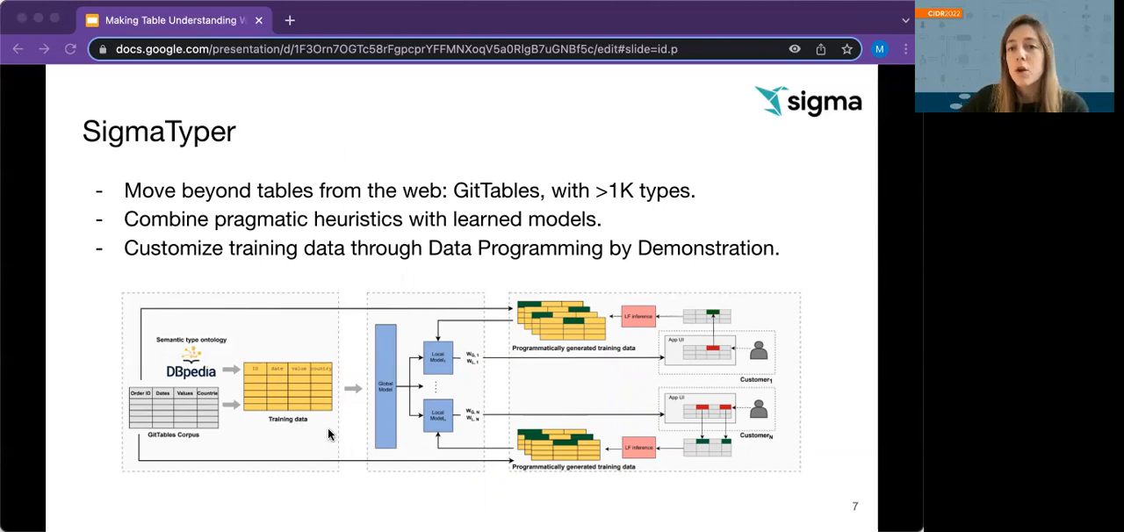
mouse_move(338, 300)
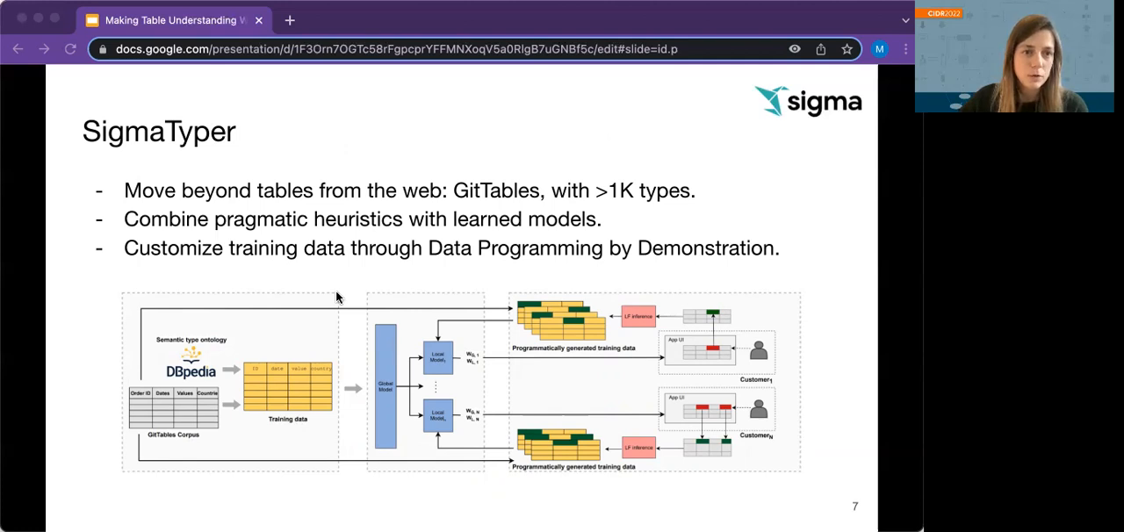
mouse_move(344, 283)
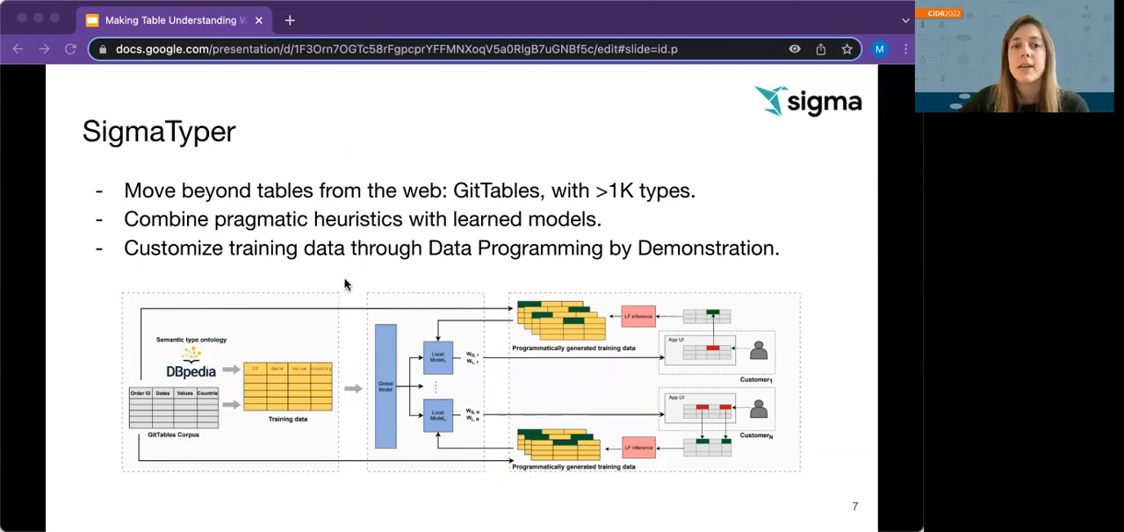
mouse_move(375, 336)
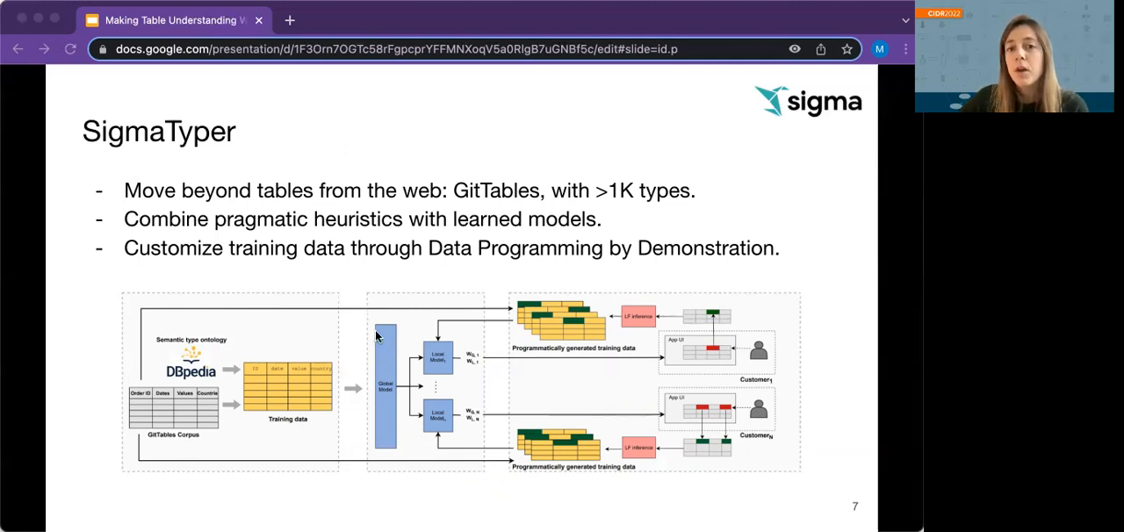
mouse_move(766, 281)
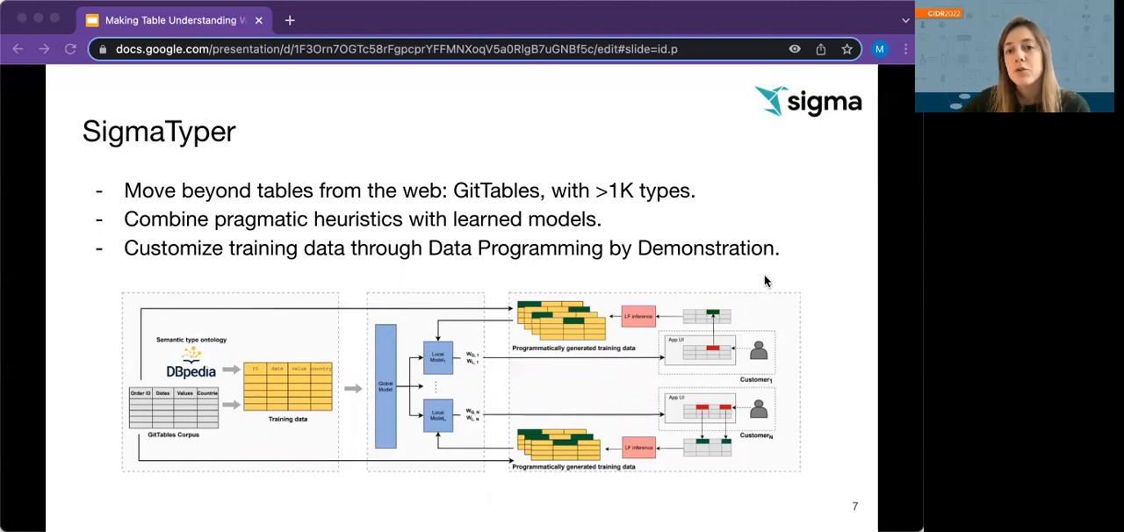
mouse_move(793, 290)
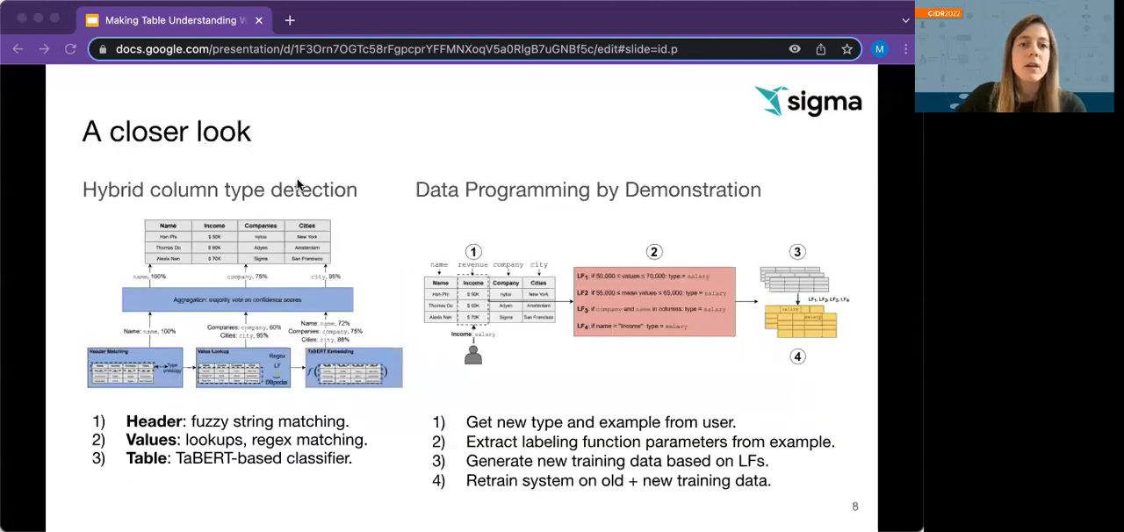
mouse_move(298, 176)
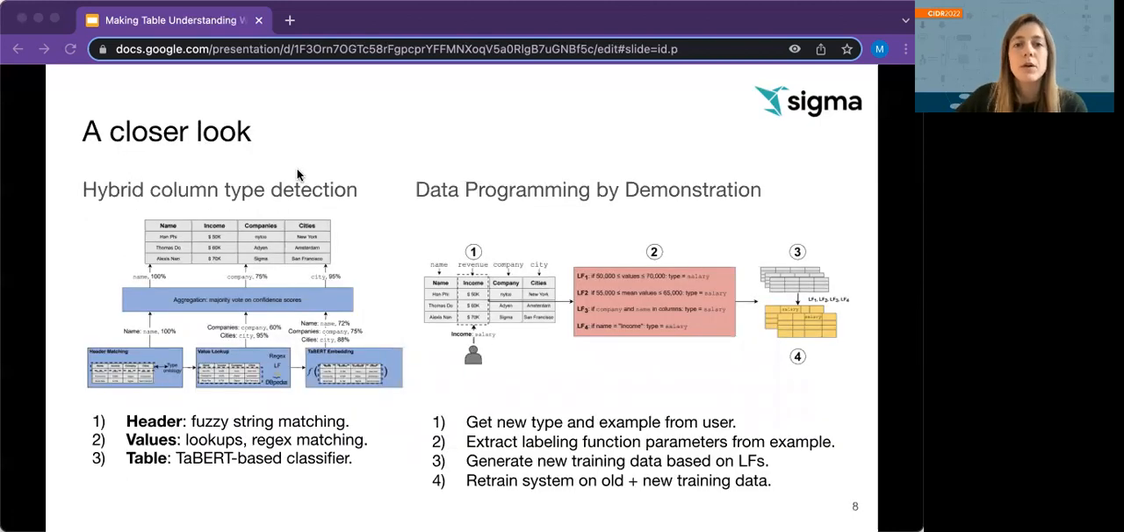
mouse_move(280, 167)
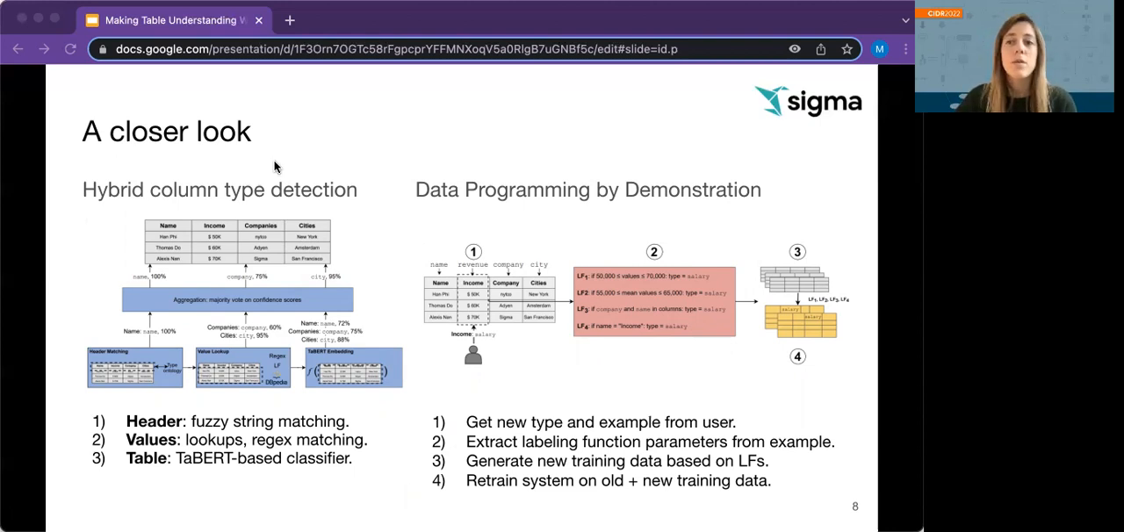
mouse_move(103, 210)
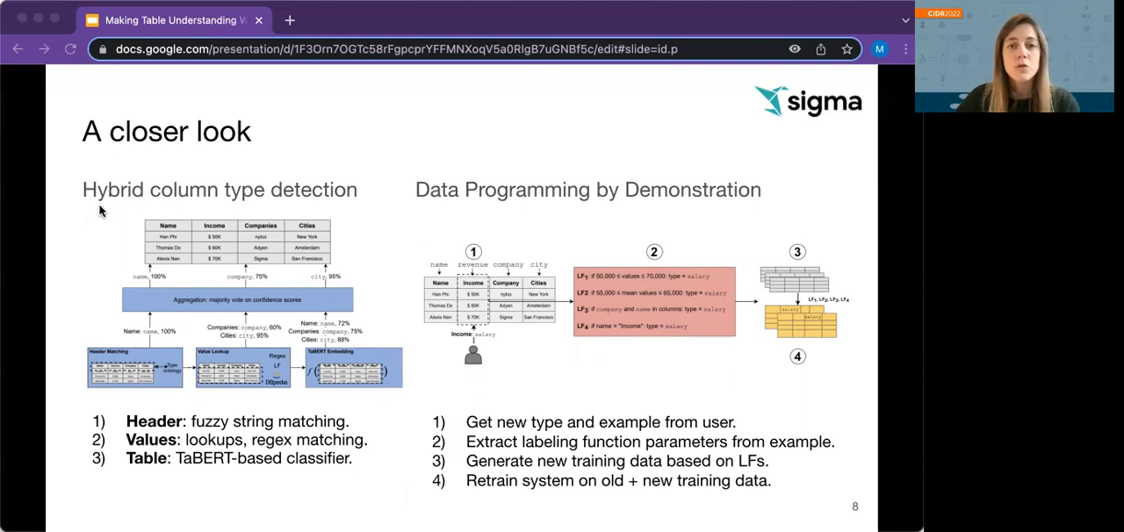
mouse_move(112, 204)
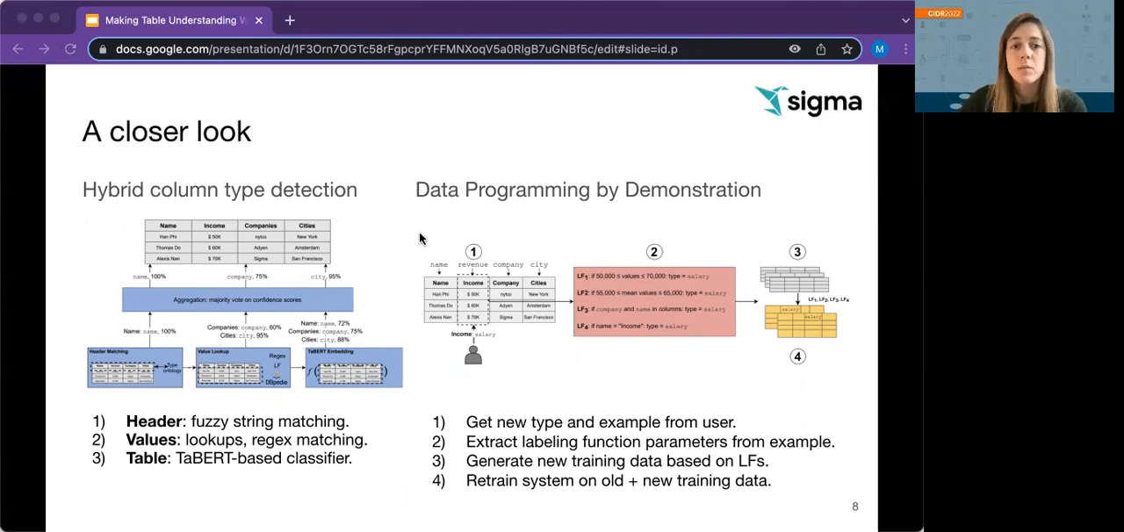
mouse_move(559, 180)
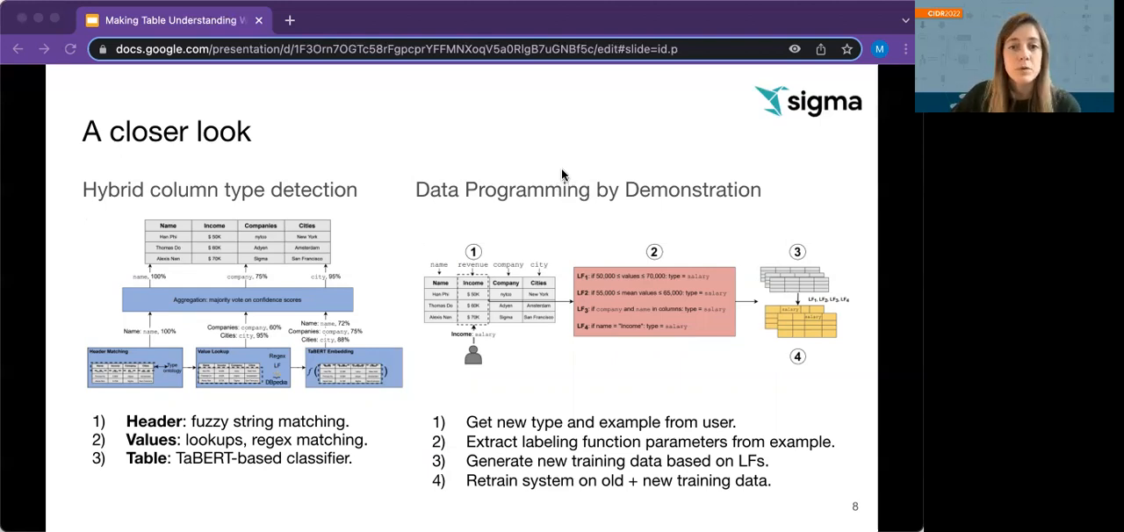
mouse_move(555, 175)
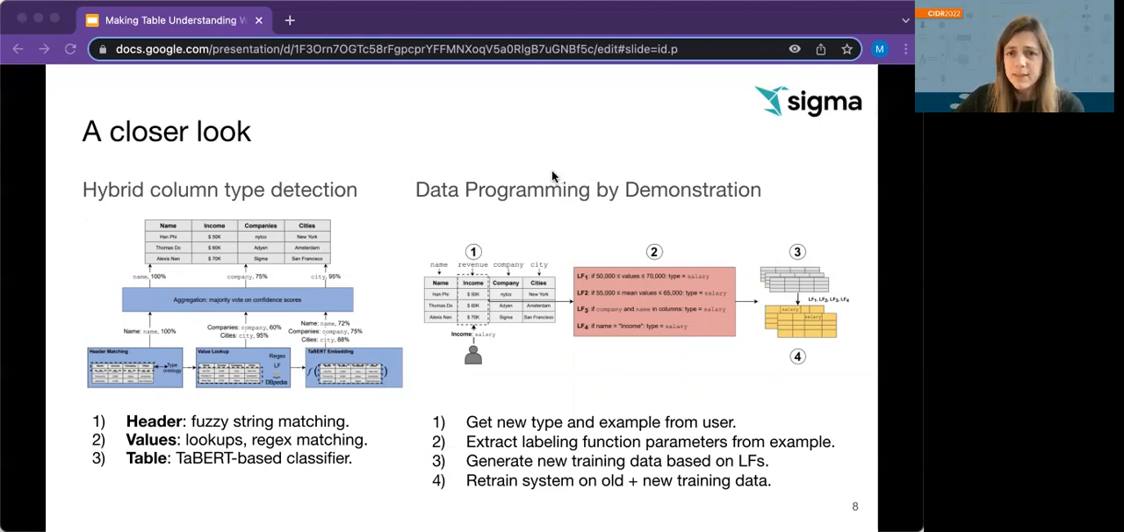
mouse_move(481, 175)
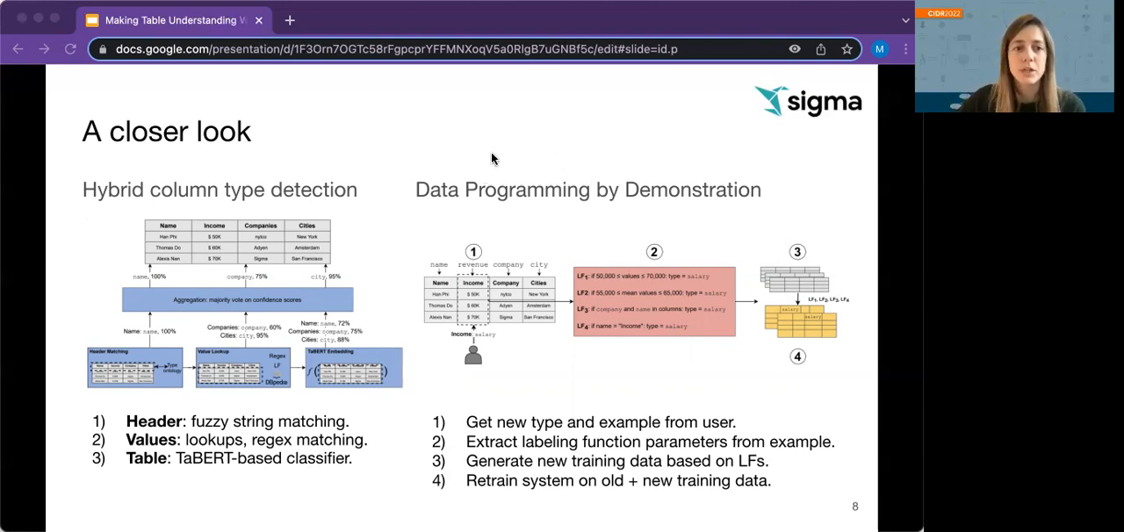
mouse_move(562, 100)
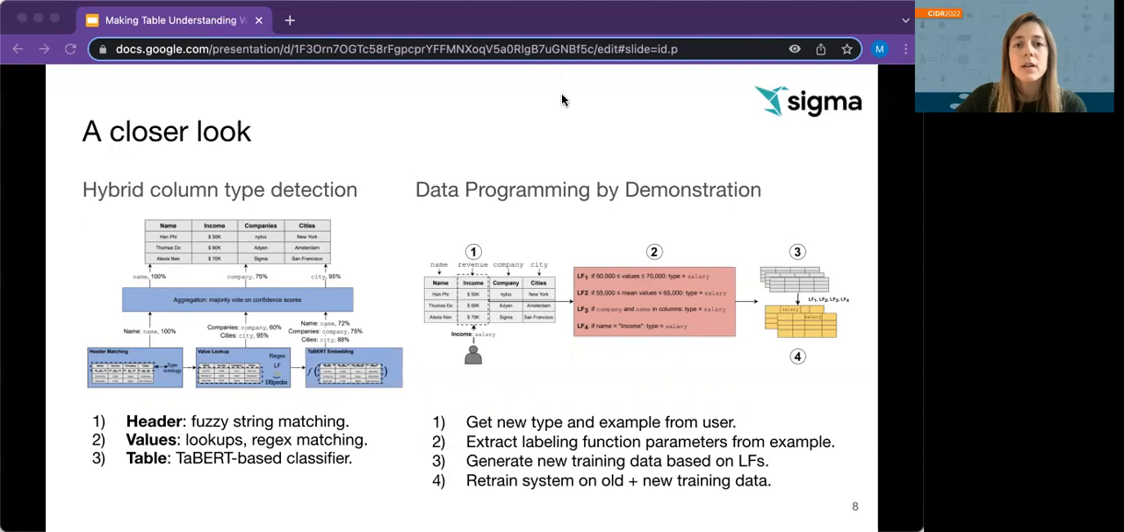
mouse_move(658, 14)
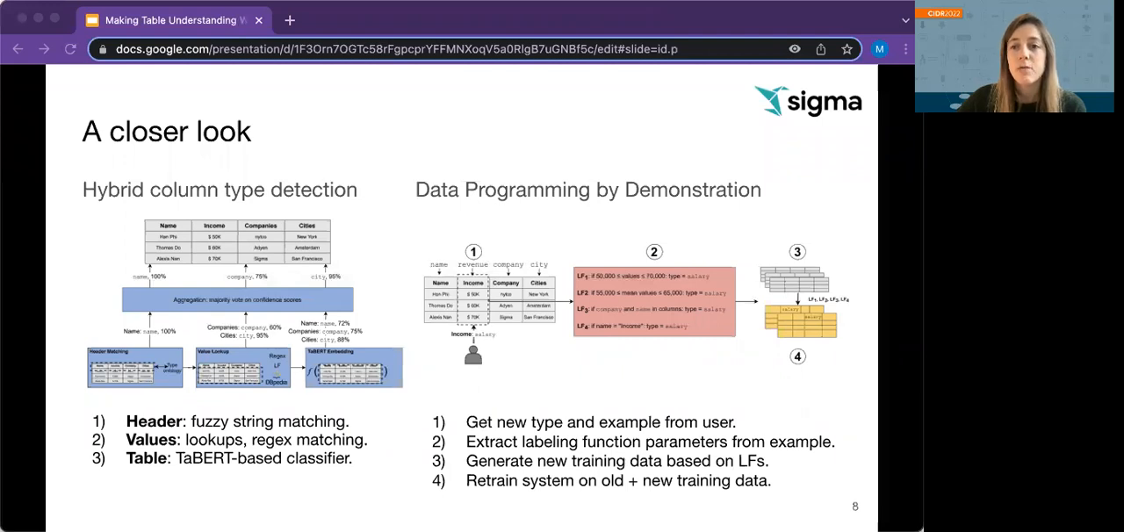
mouse_move(663, 370)
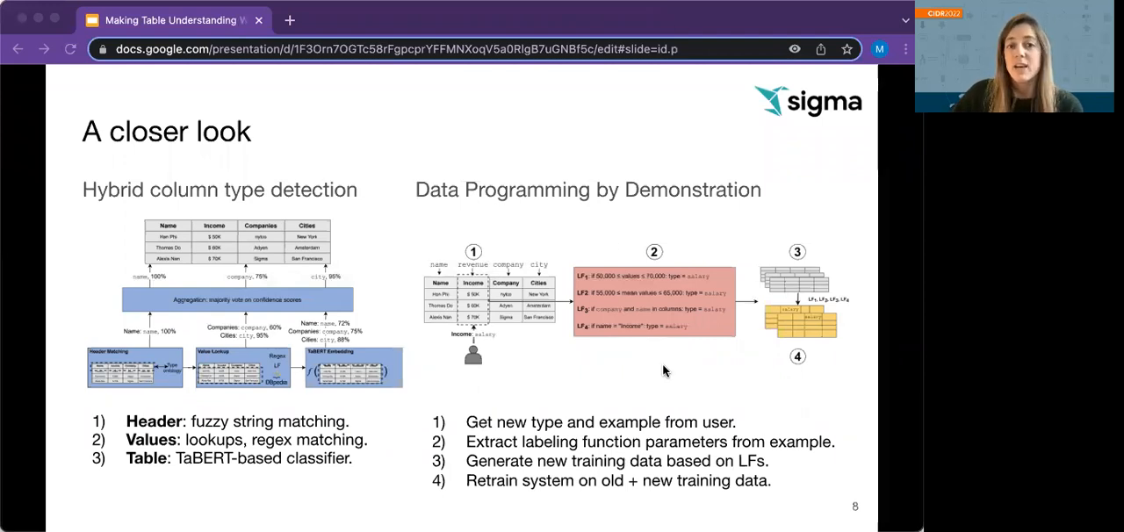
mouse_move(664, 367)
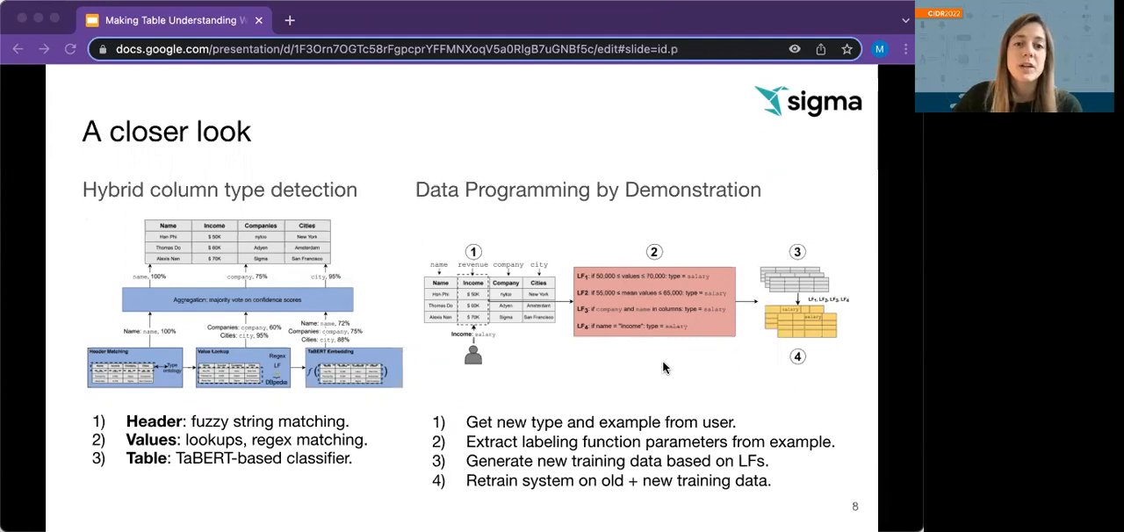
mouse_move(658, 374)
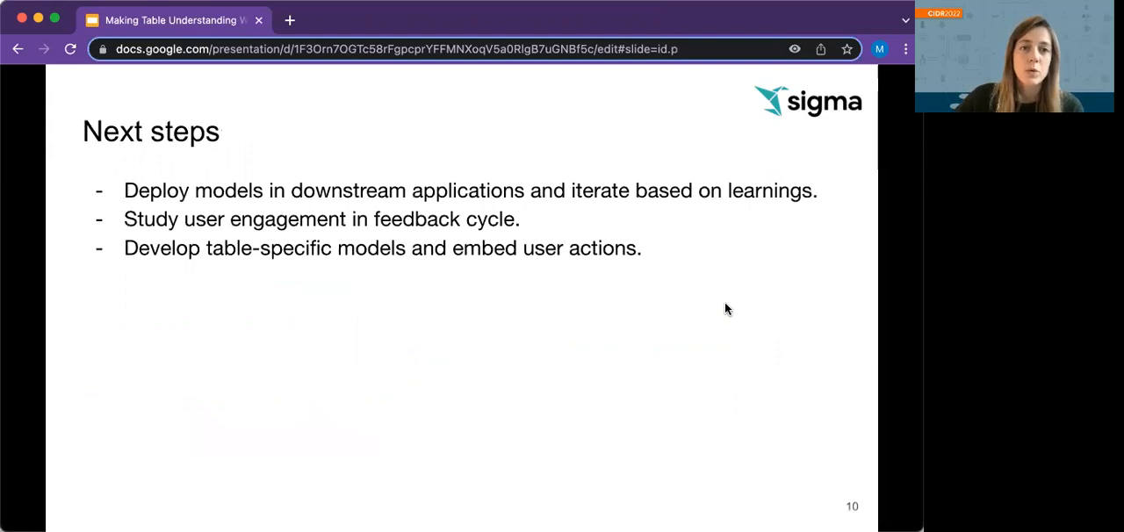
mouse_move(732, 306)
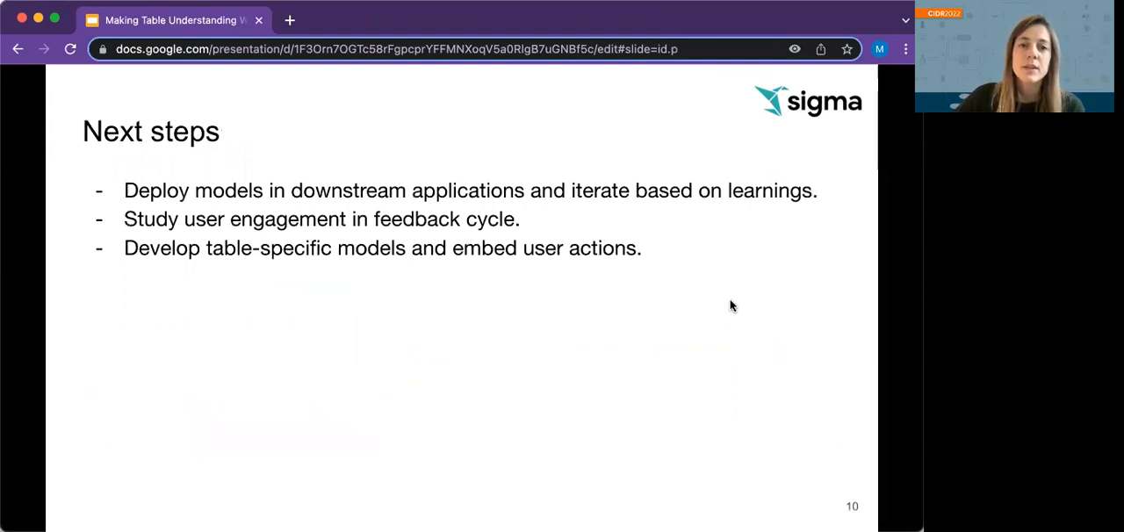
mouse_move(736, 294)
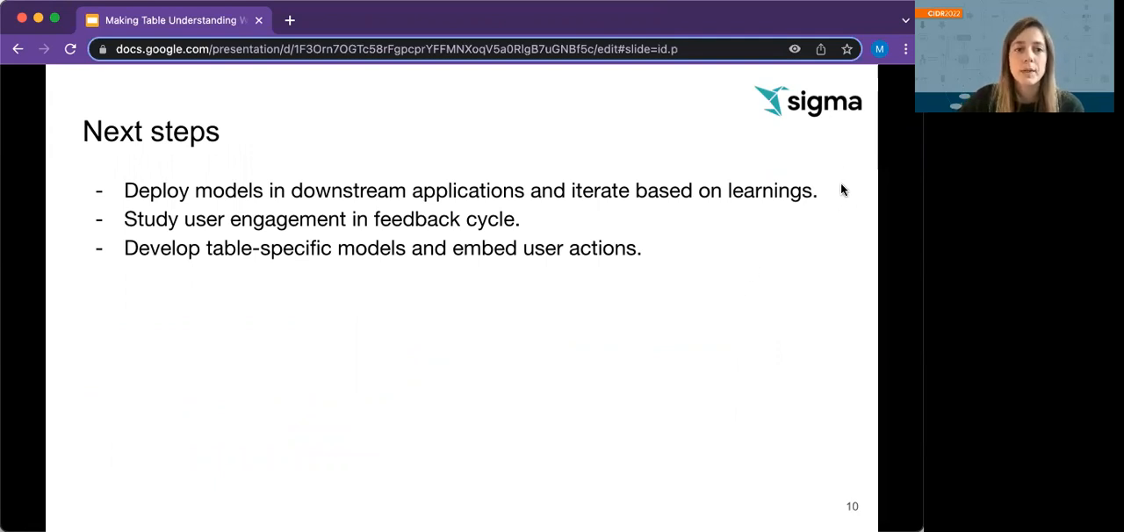
mouse_move(577, 227)
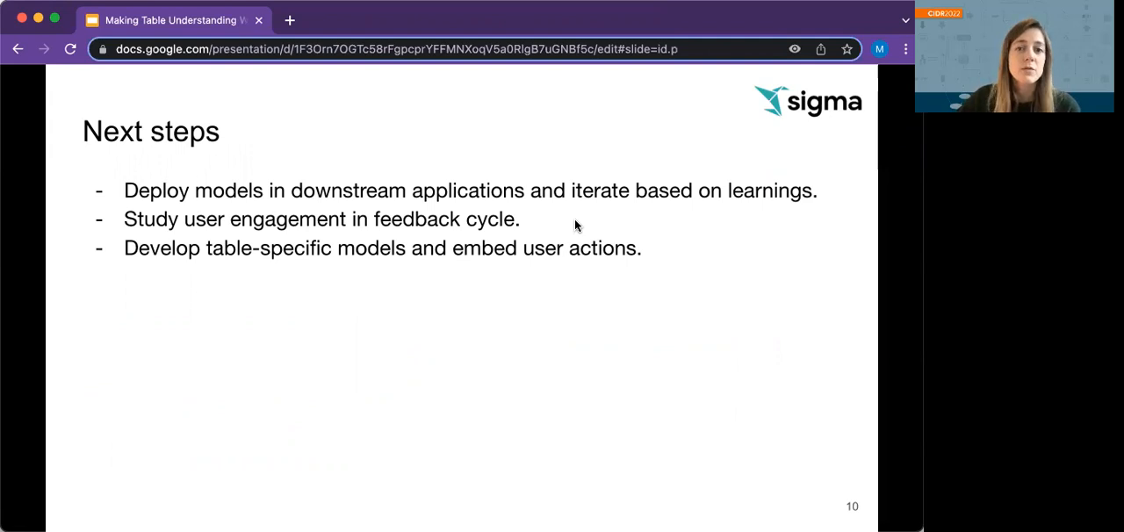
mouse_move(565, 224)
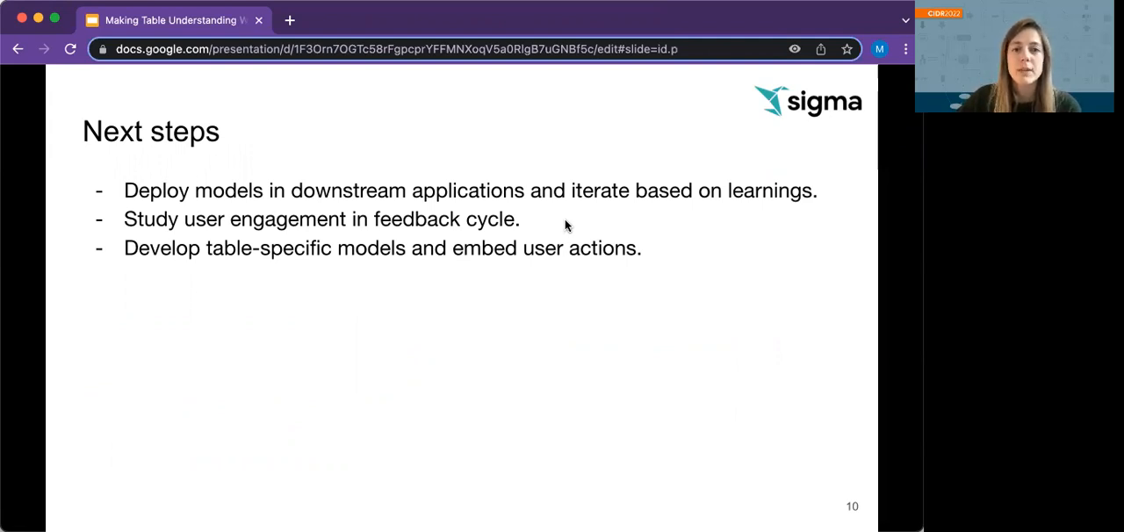
mouse_move(573, 222)
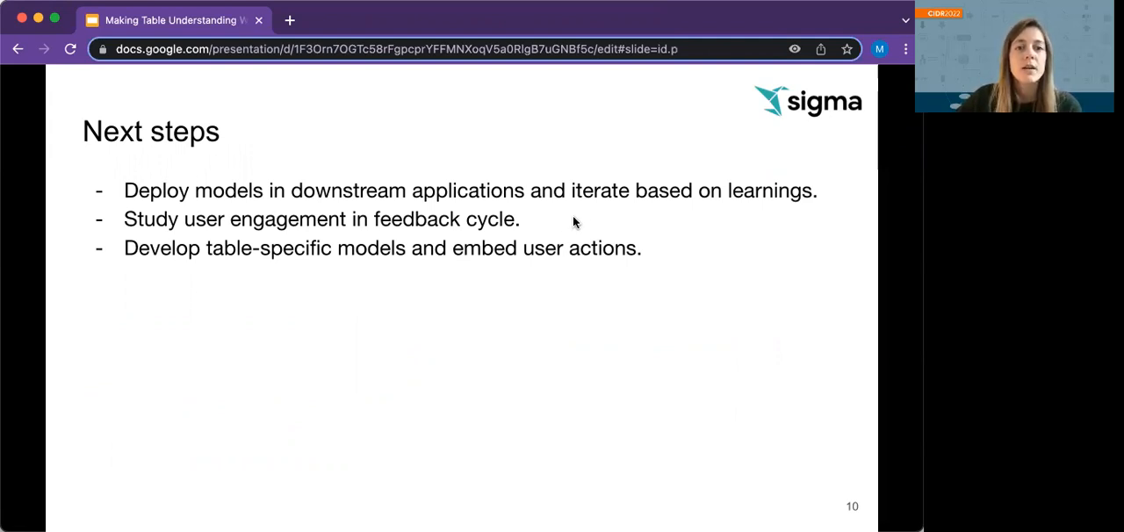
mouse_move(642, 220)
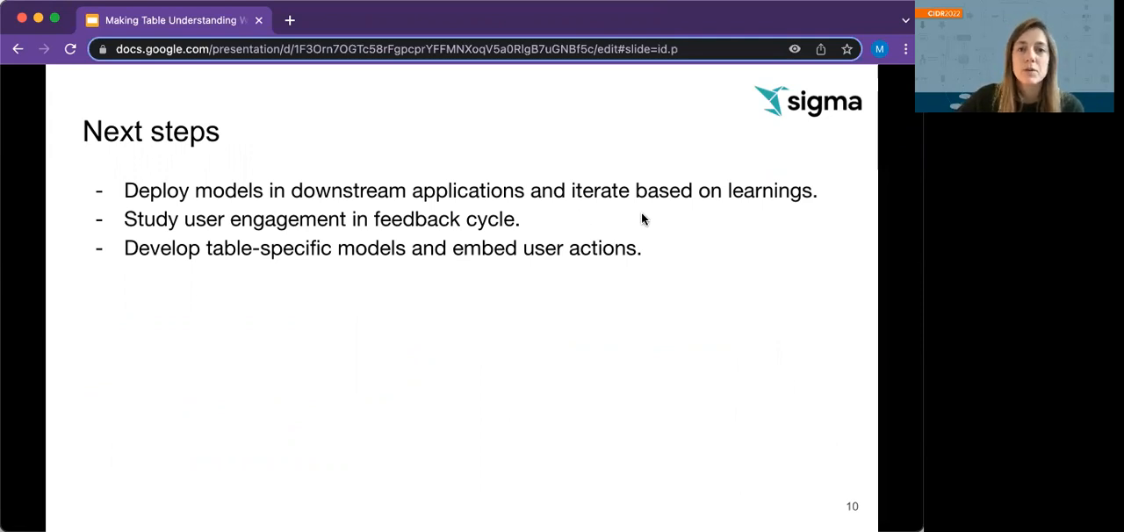
mouse_move(637, 195)
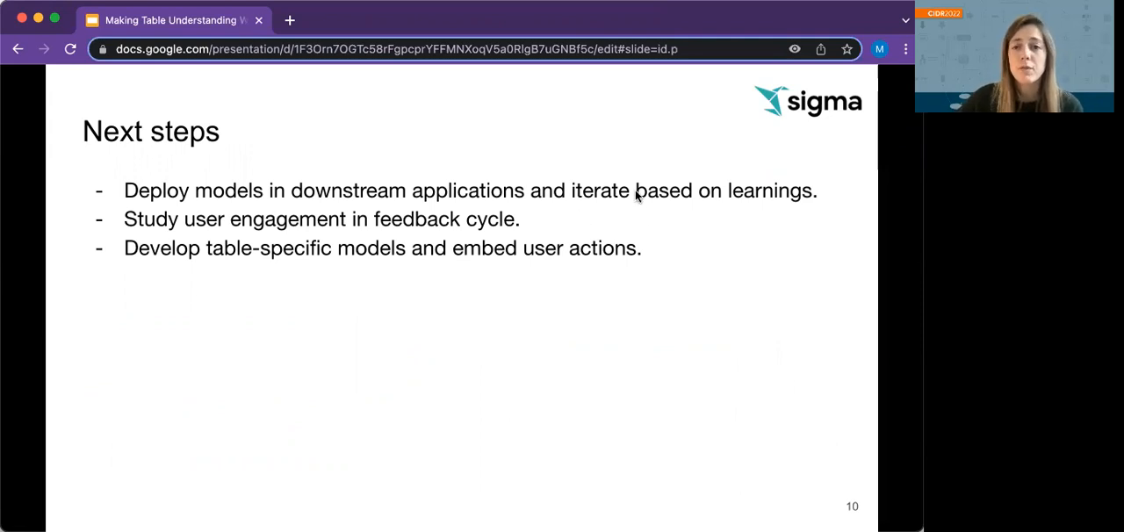
mouse_move(636, 212)
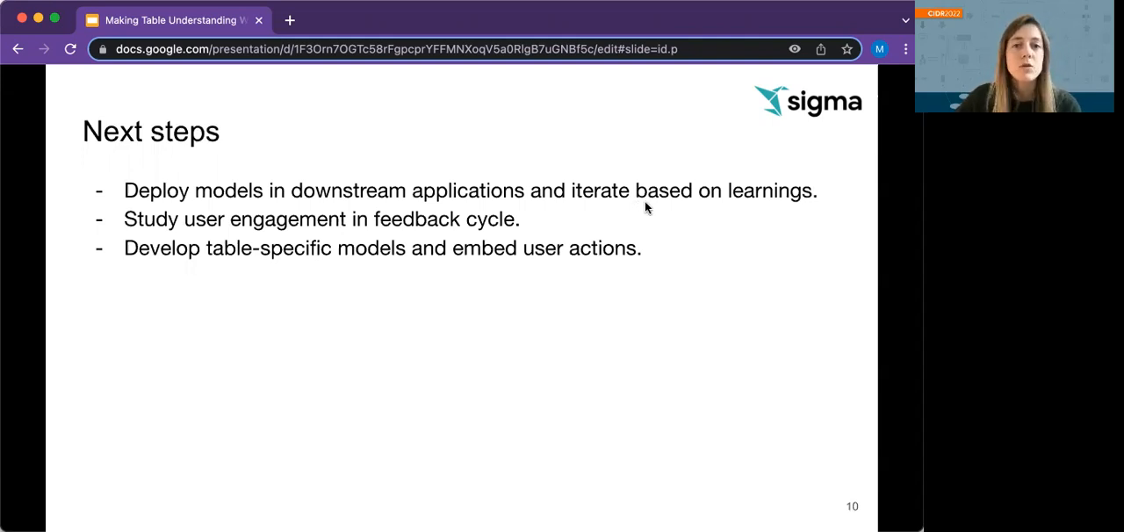
mouse_move(627, 160)
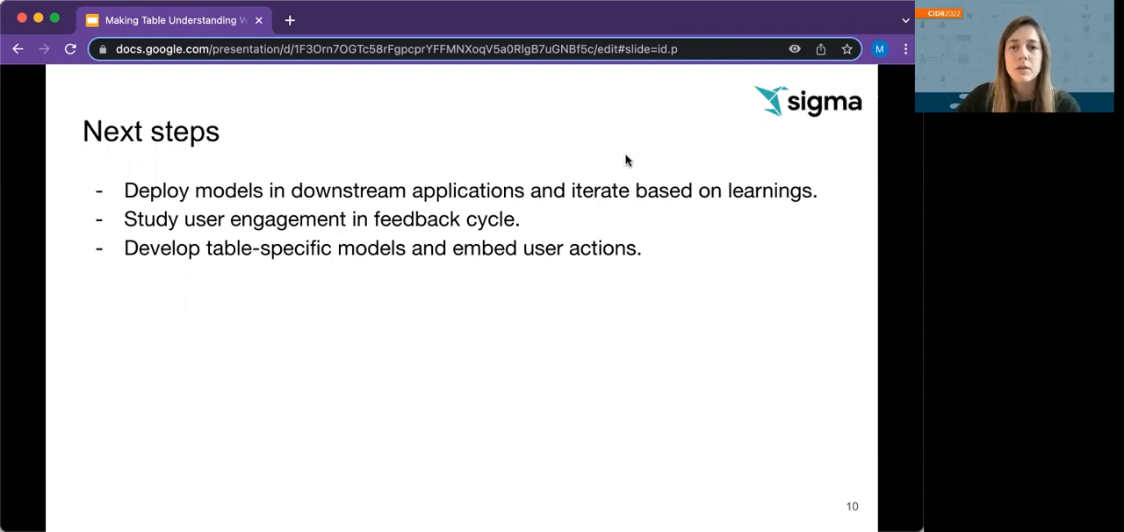